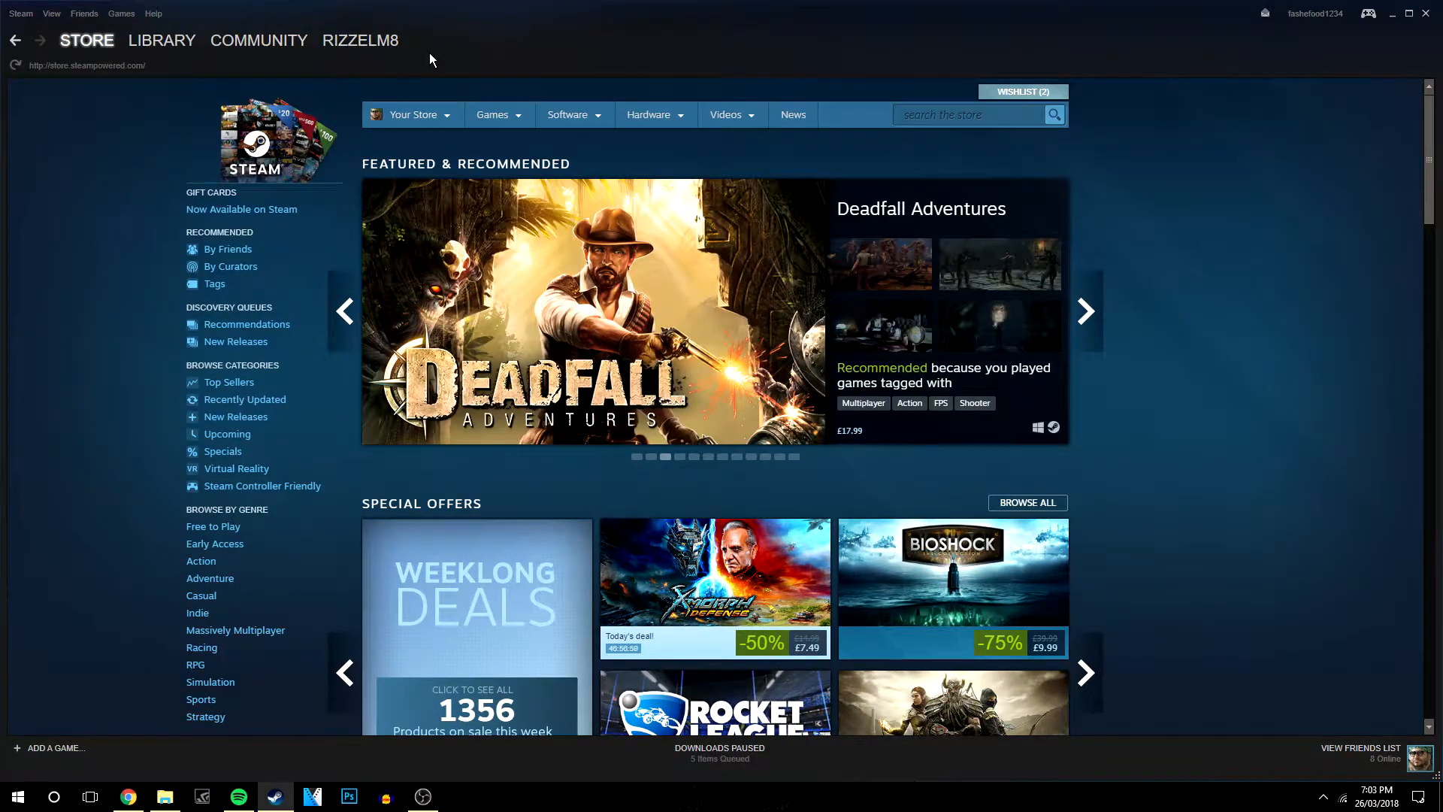
Step: Browse the profile's Videos page listing its 25 existing linked videos
{"action": "left_click", "coordinate": [359, 39]}
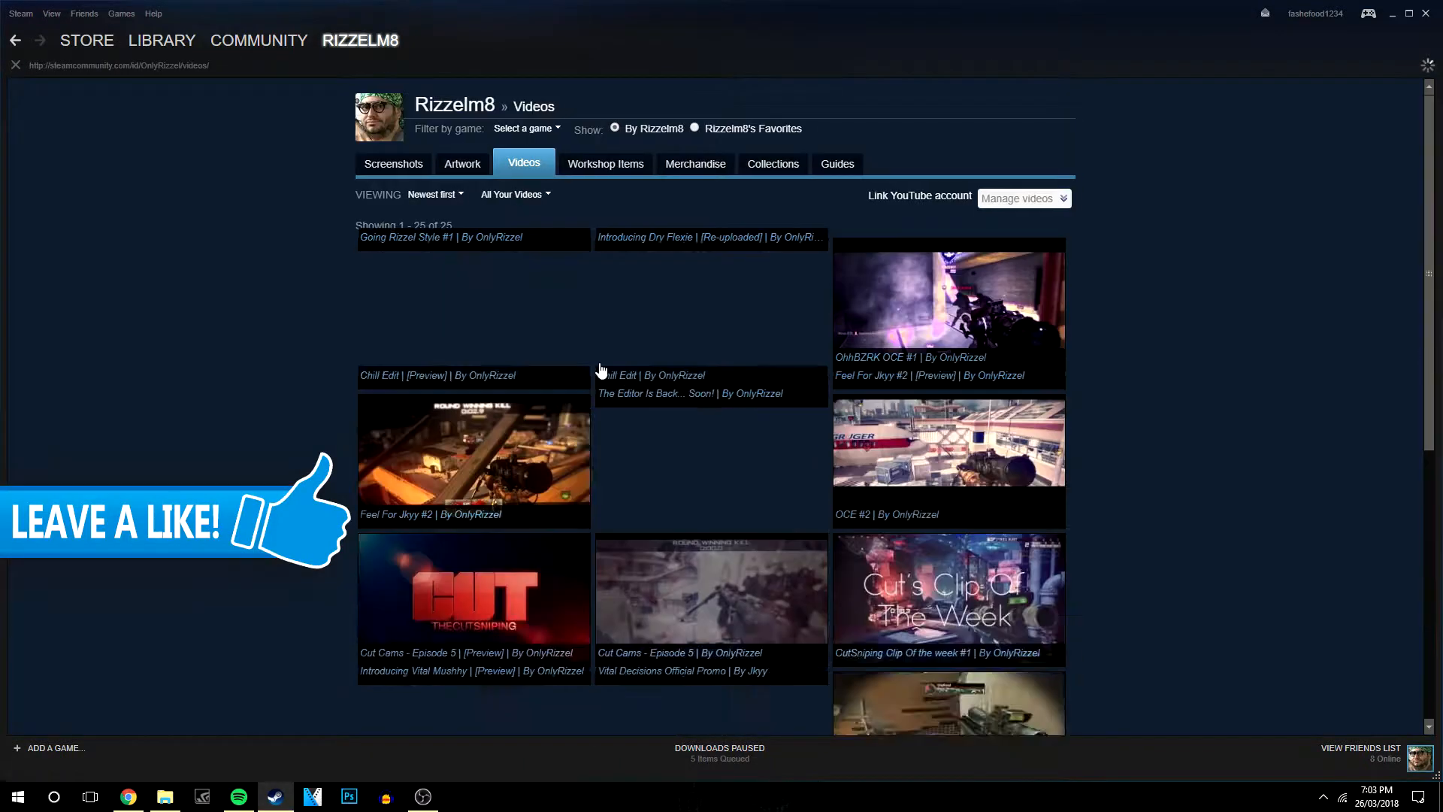
{"action": "scroll", "scroll_direction": "down", "scroll_amount": 3}
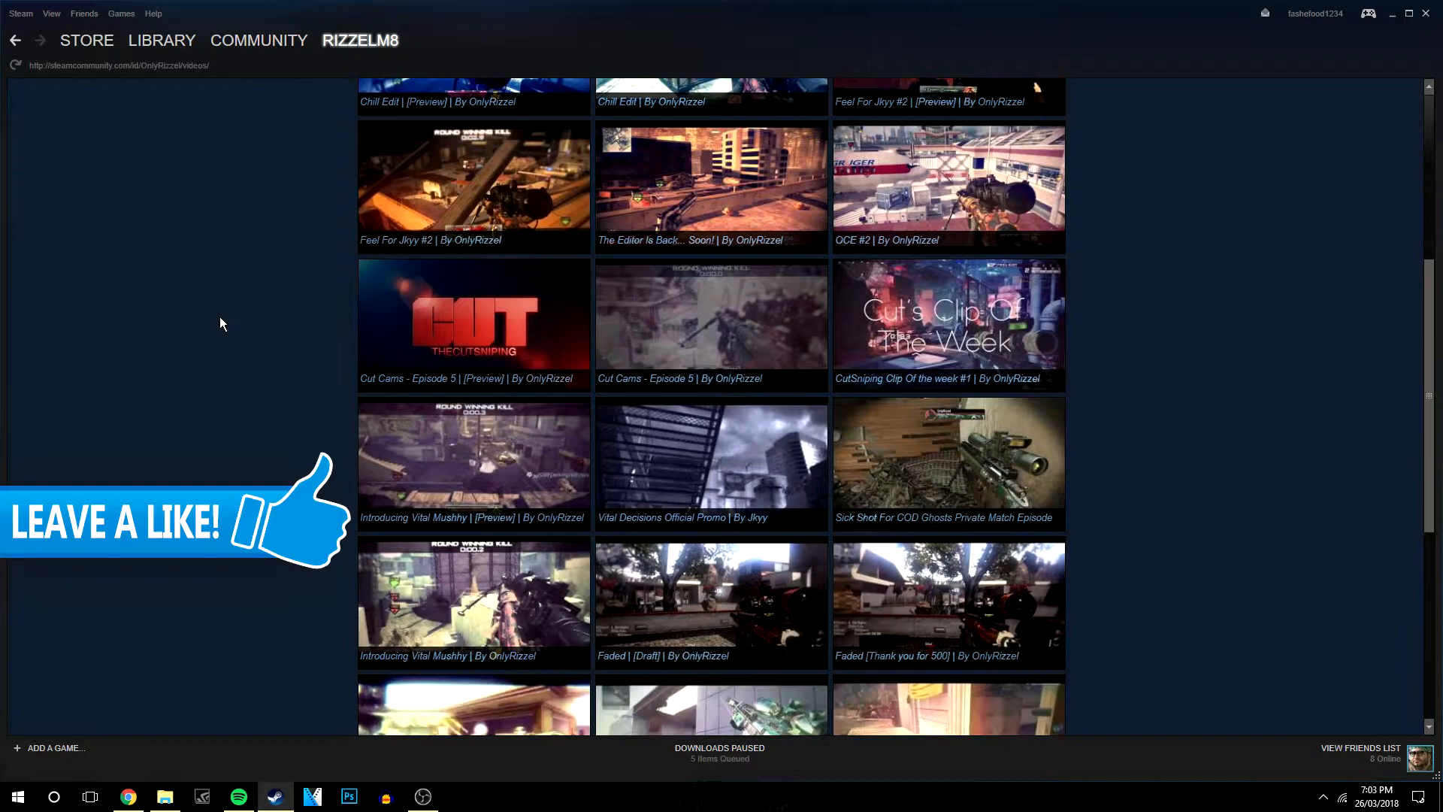
{"action": "scroll", "scroll_direction": "down", "scroll_amount": 3}
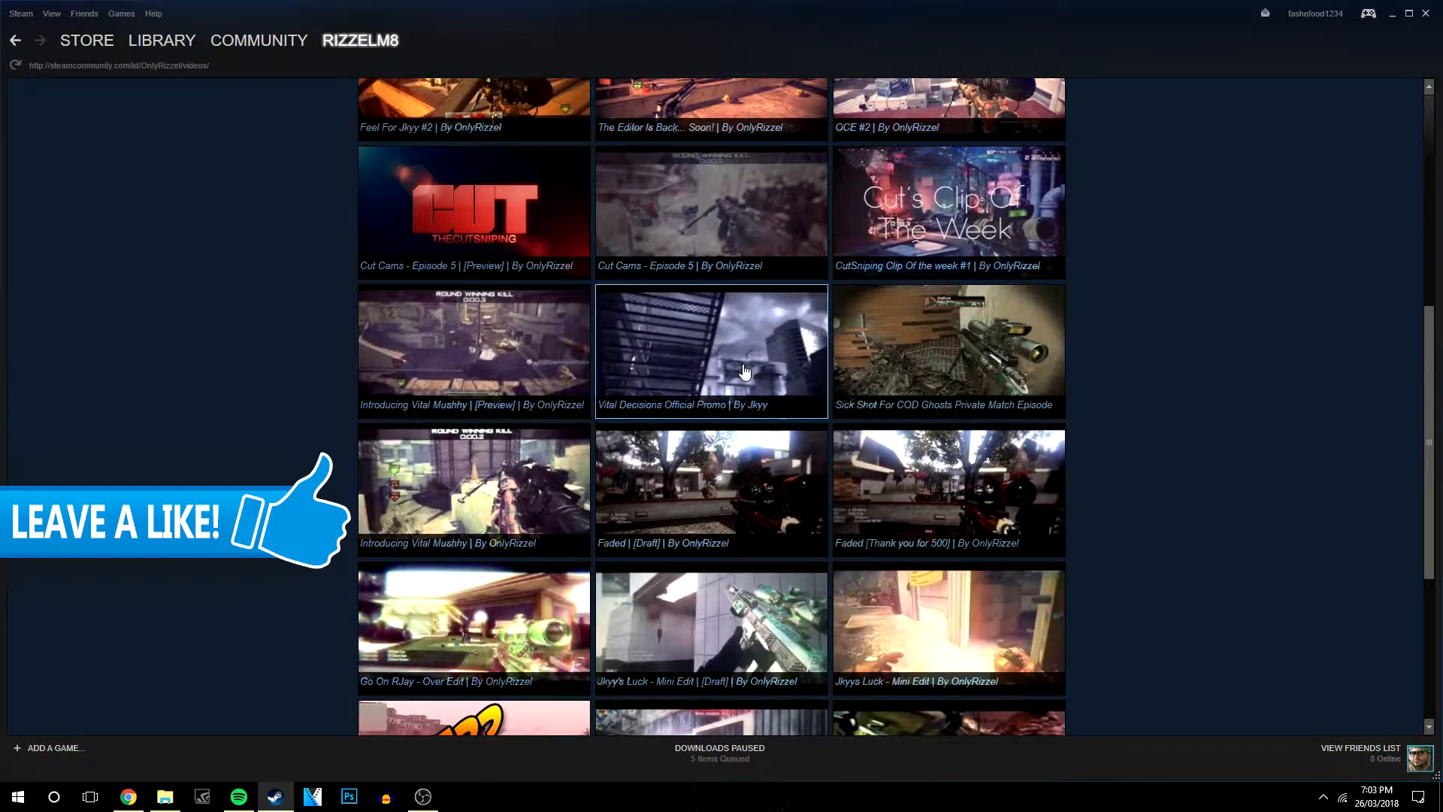
{"action": "scroll", "scroll_direction": "up", "scroll_amount": 3}
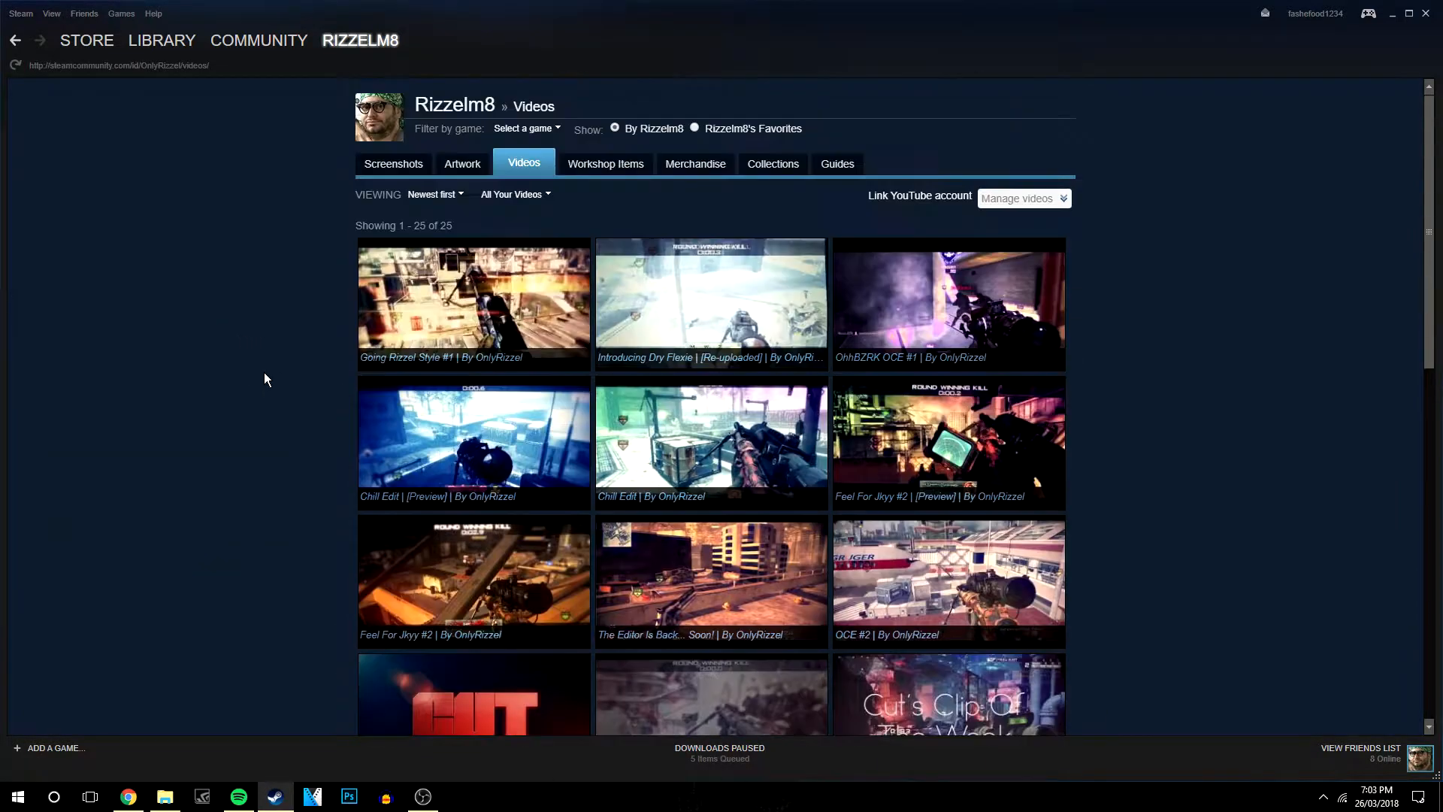
{"action": "mouse_move", "coordinate": [881, 229]}
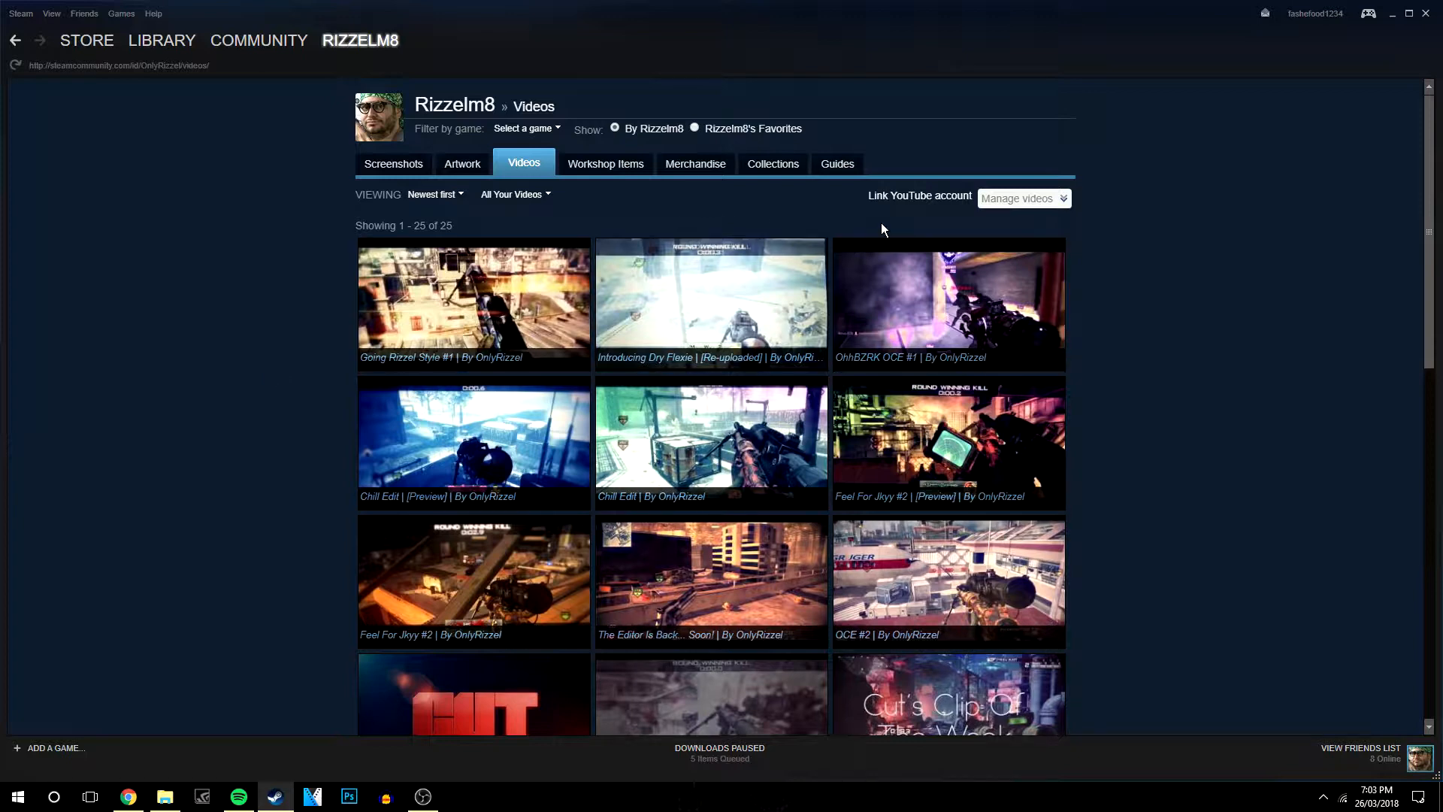
{"action": "mouse_move", "coordinate": [912, 200]}
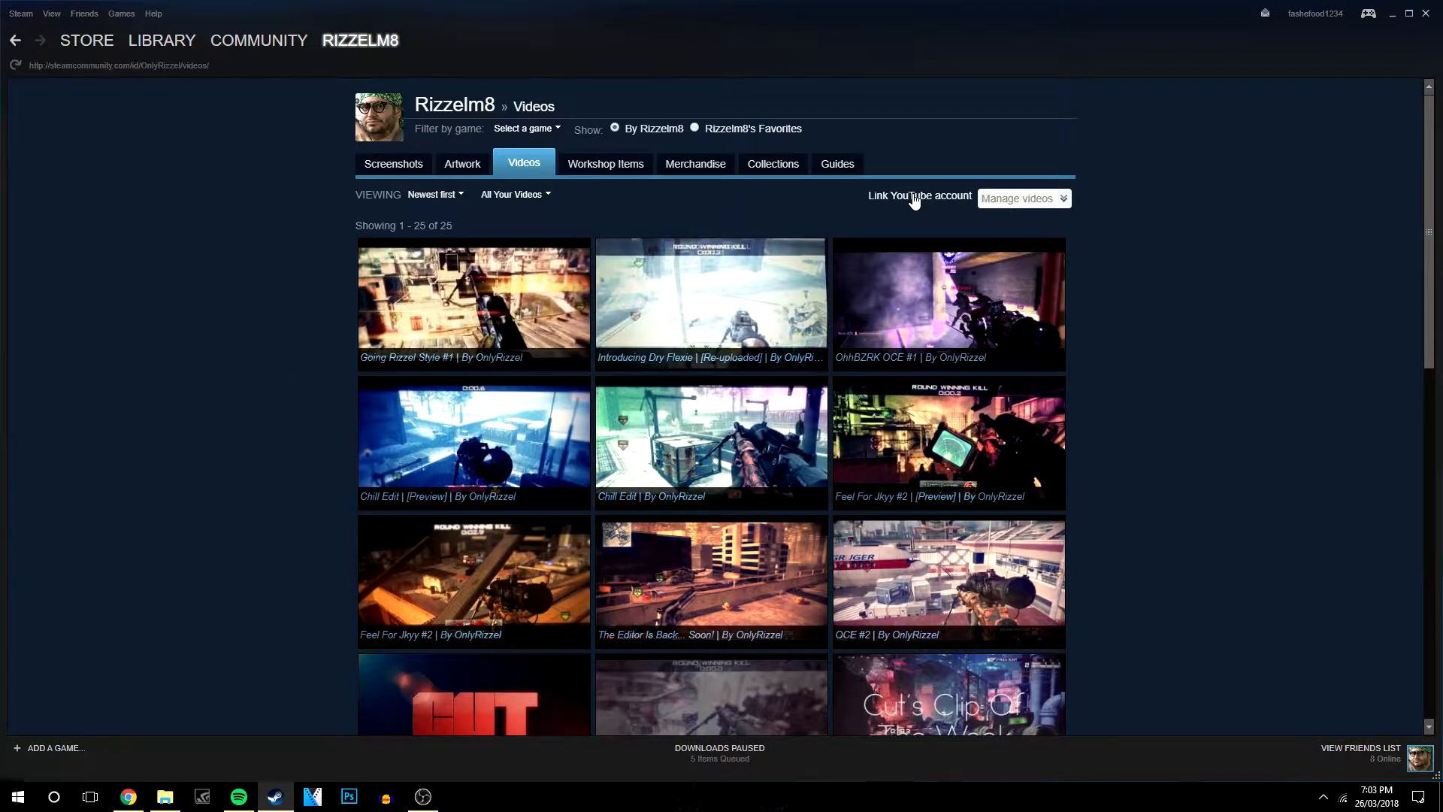
Step: Link a YouTube account via another Google sign-in and allow Steam access, listing 72 videos
{"action": "left_click", "coordinate": [918, 196]}
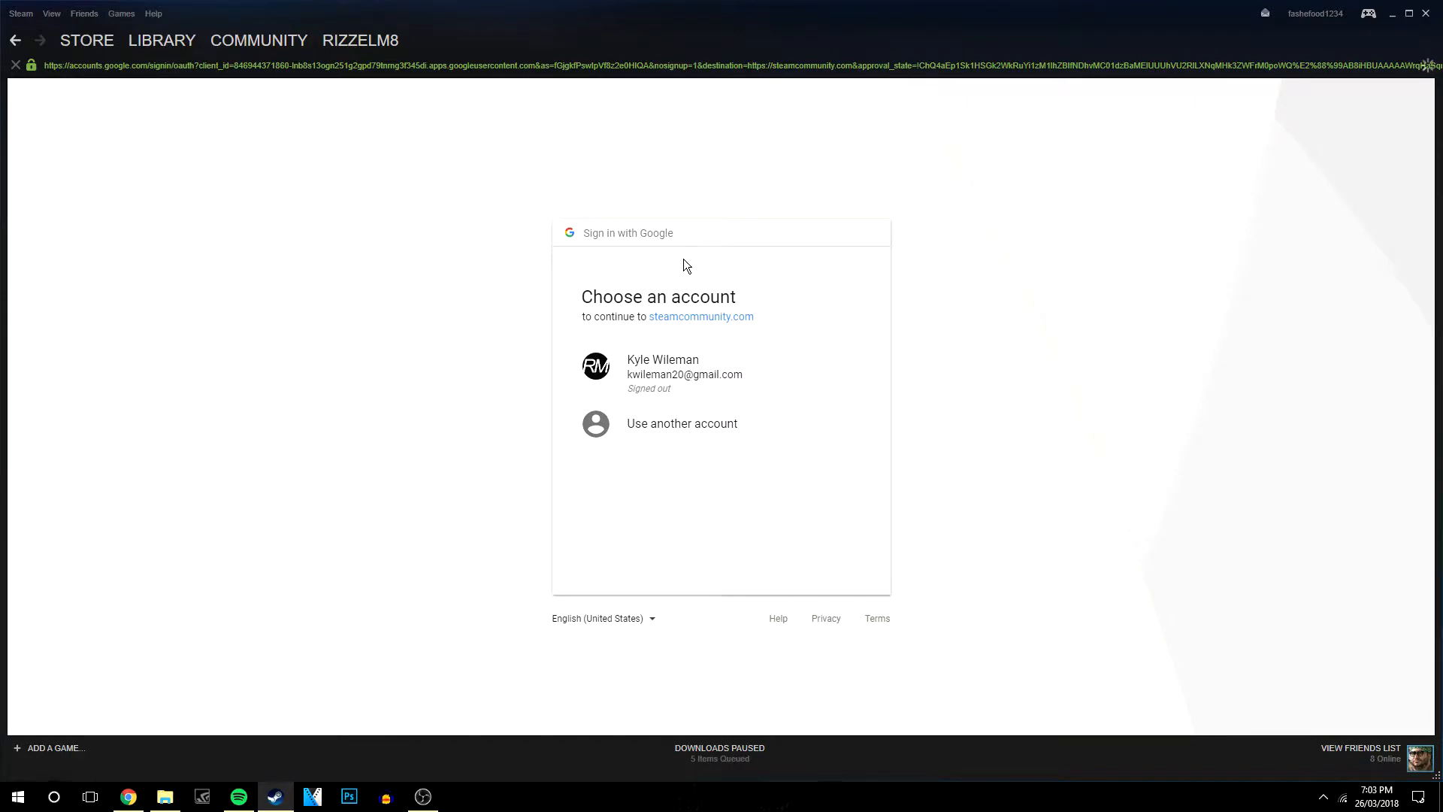
{"action": "mouse_move", "coordinate": [681, 428]}
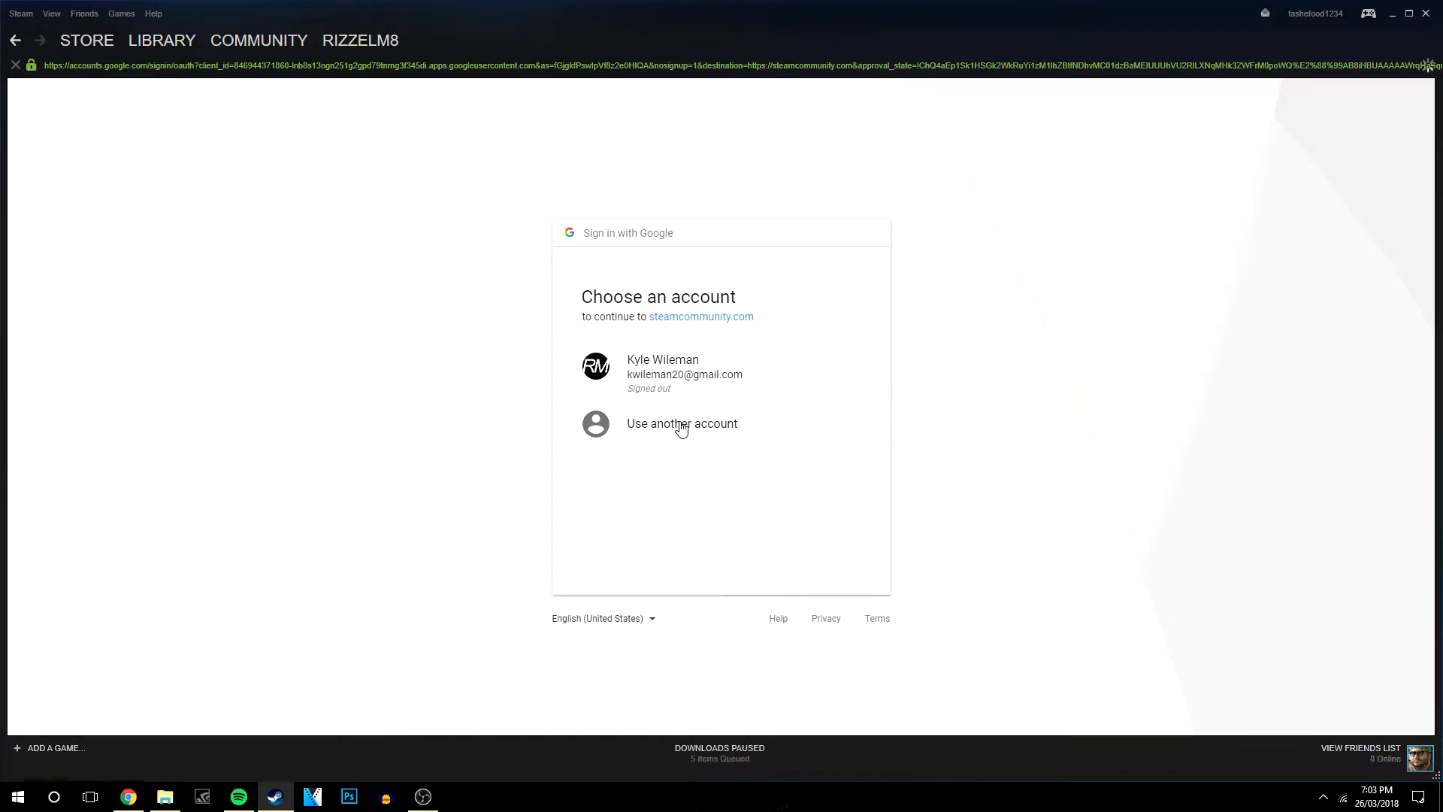
{"action": "left_click", "coordinate": [682, 424]}
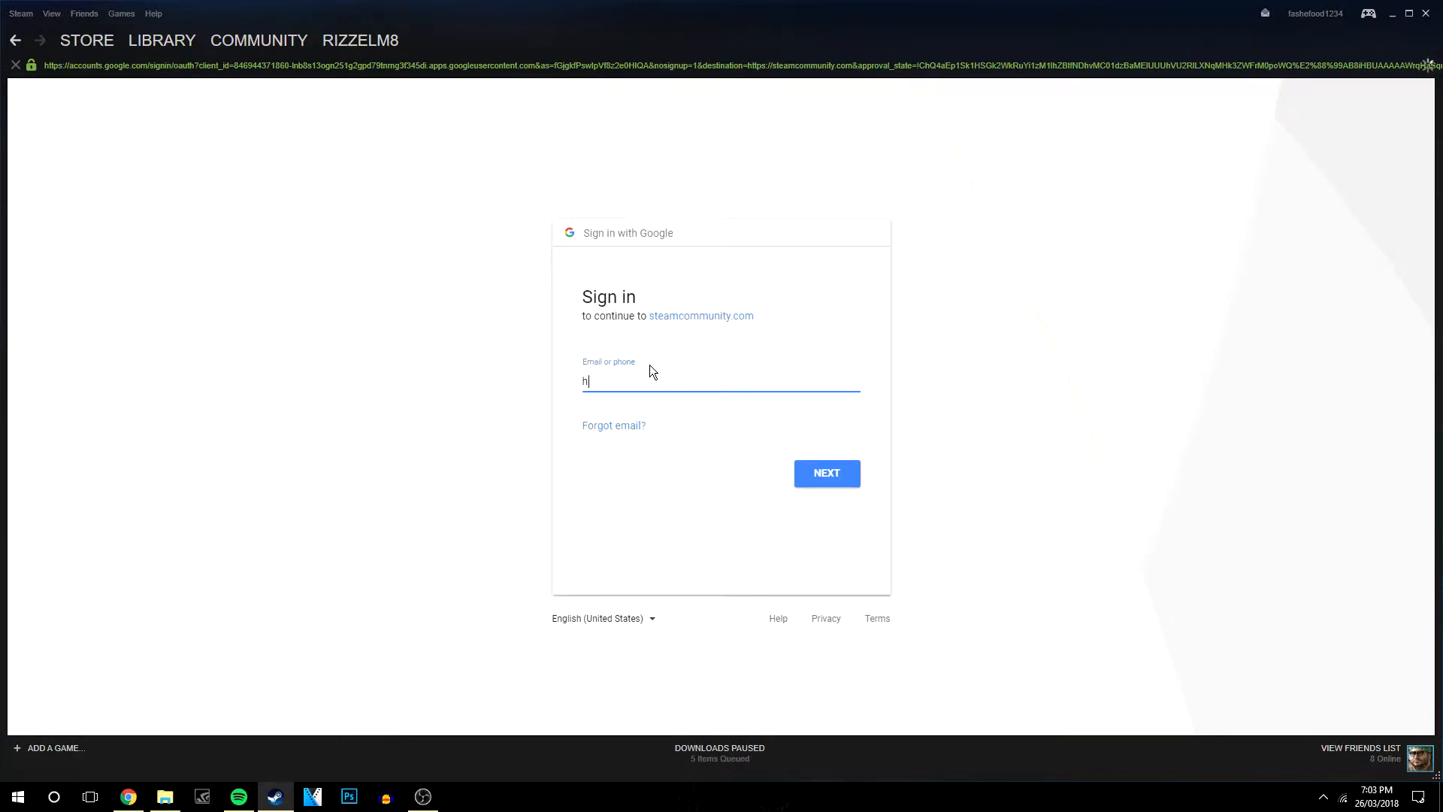
{"action": "left_click", "coordinate": [825, 471]}
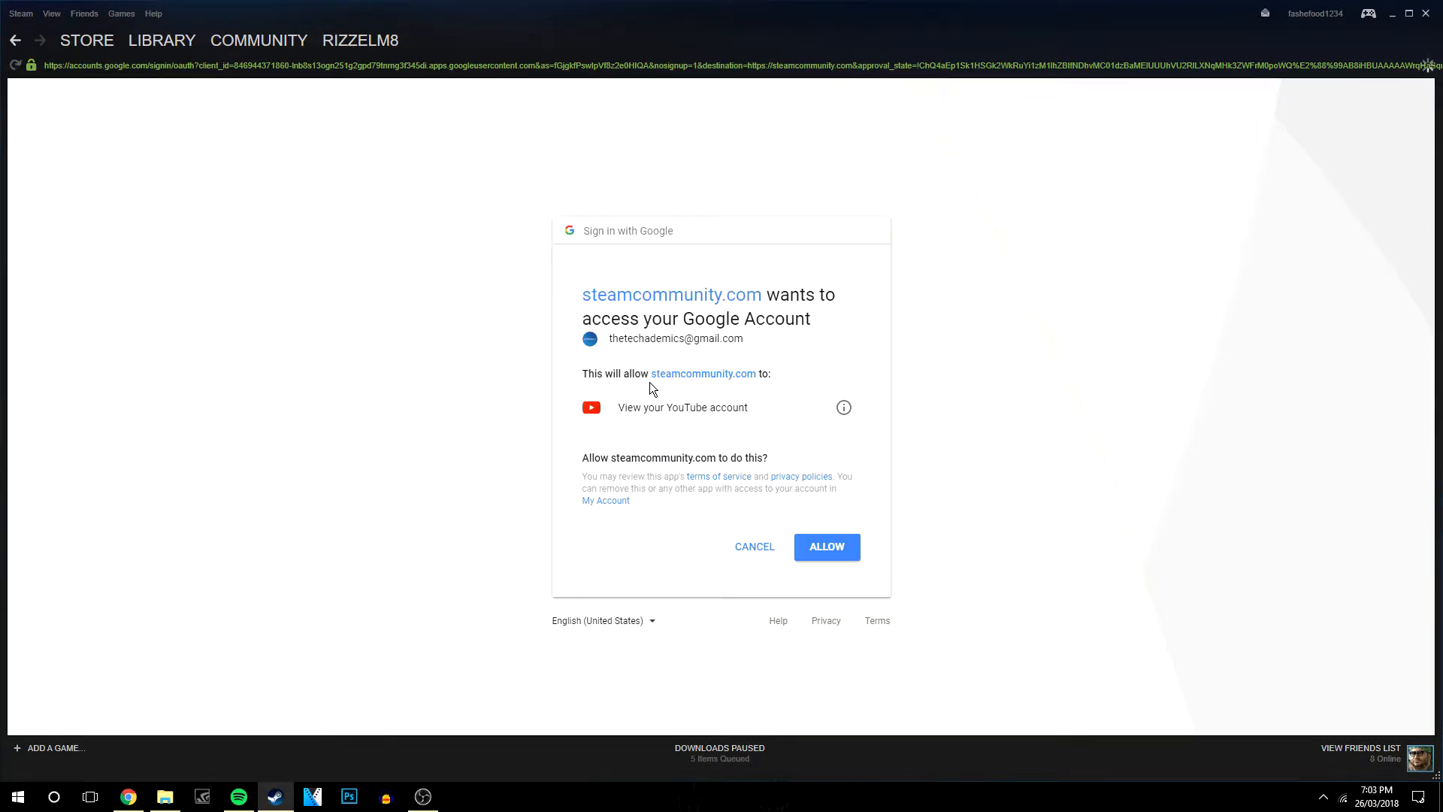
{"action": "left_click", "coordinate": [825, 546]}
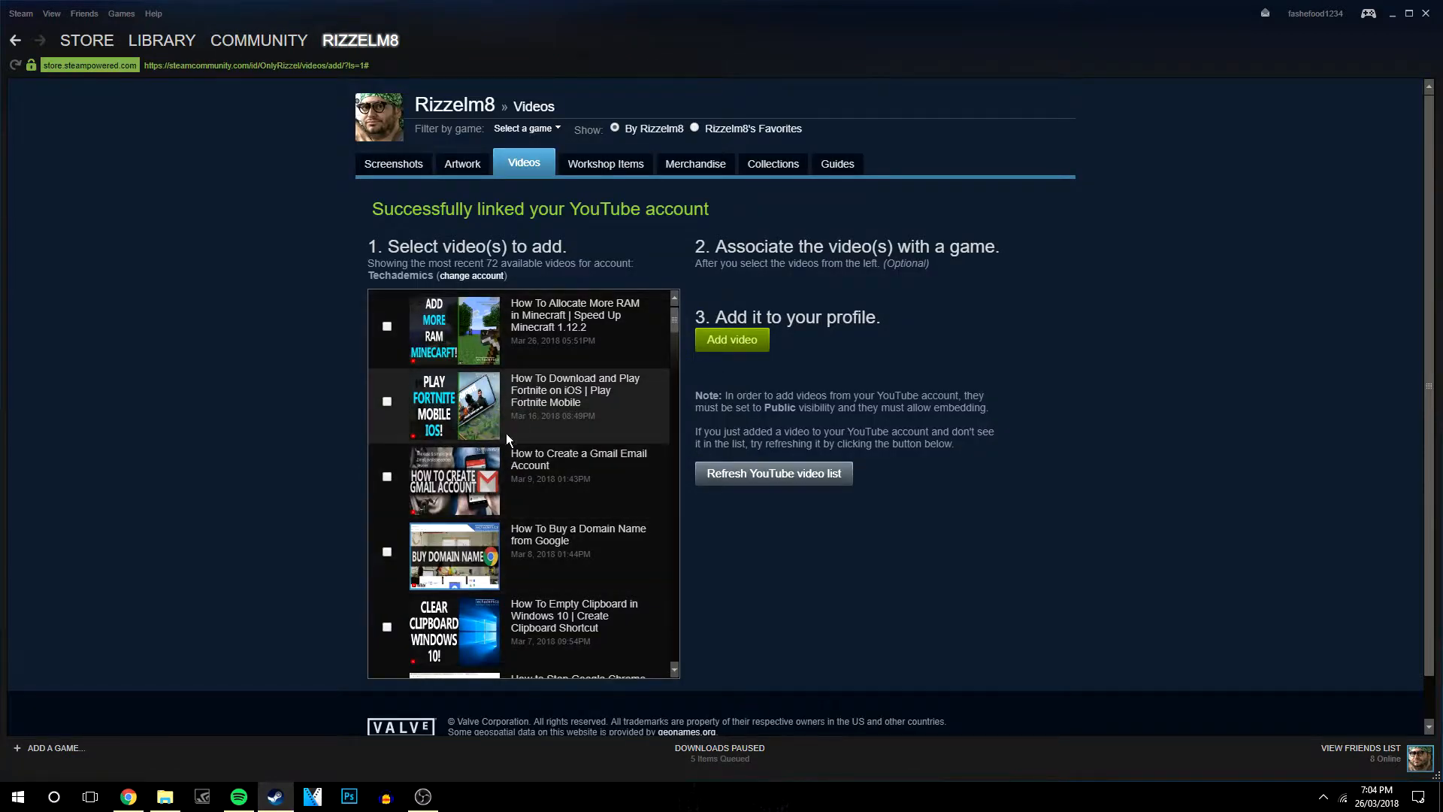
{"action": "mouse_move", "coordinate": [460, 432]}
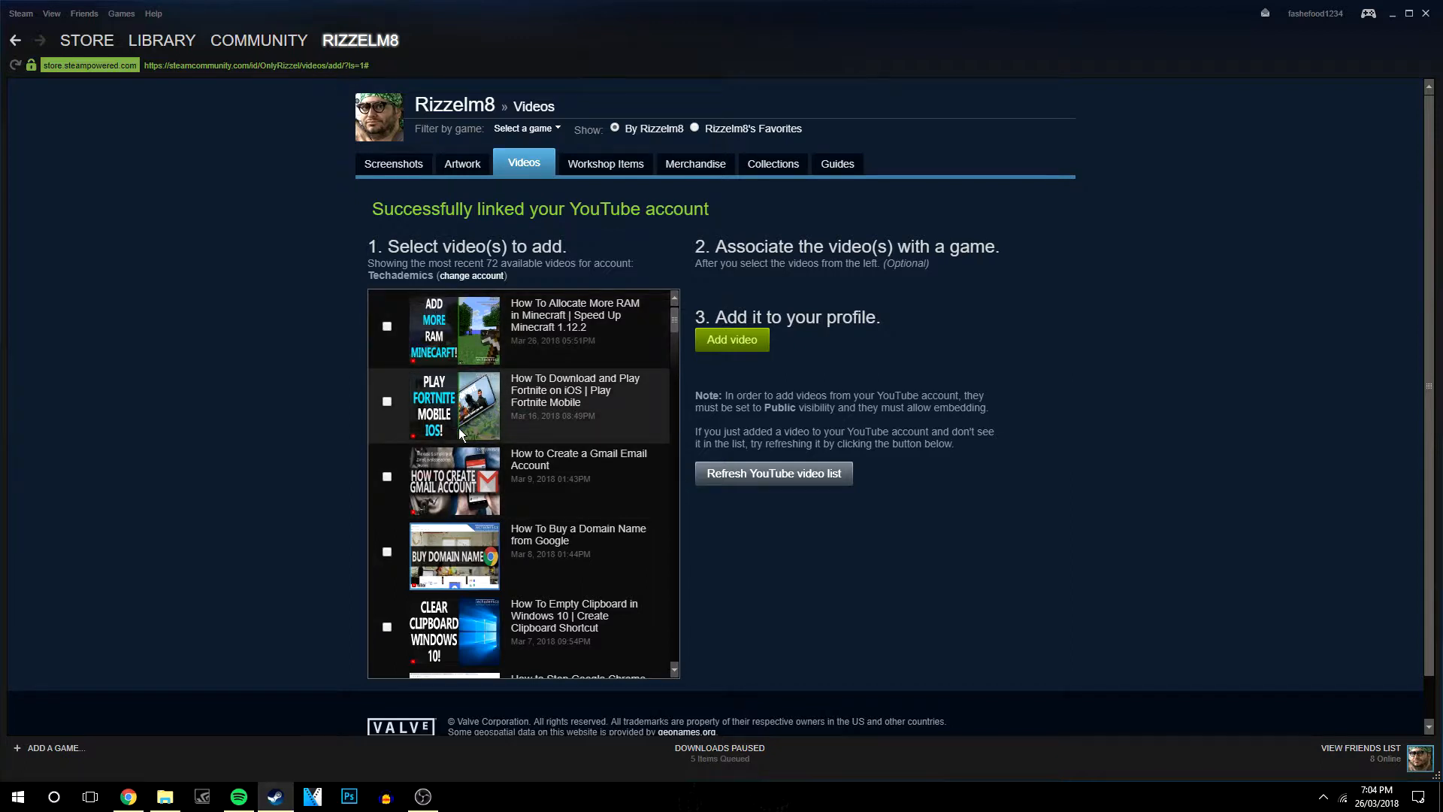
{"action": "mouse_move", "coordinate": [493, 511]}
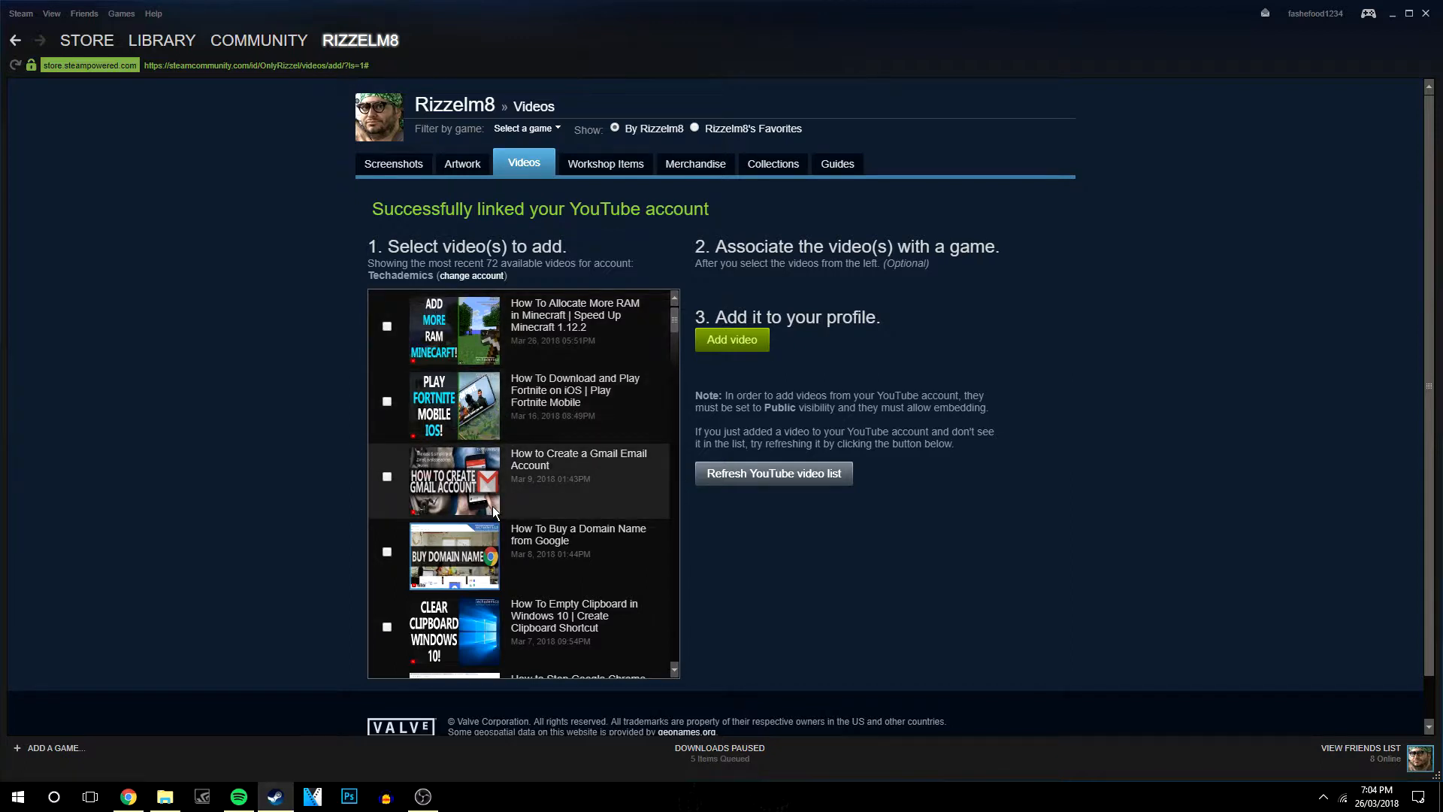
Step: Add the Minecraft RAM and Fortnite iOS tutorial videos to the profile, leaving 70 available
{"action": "left_click", "coordinate": [386, 401]}
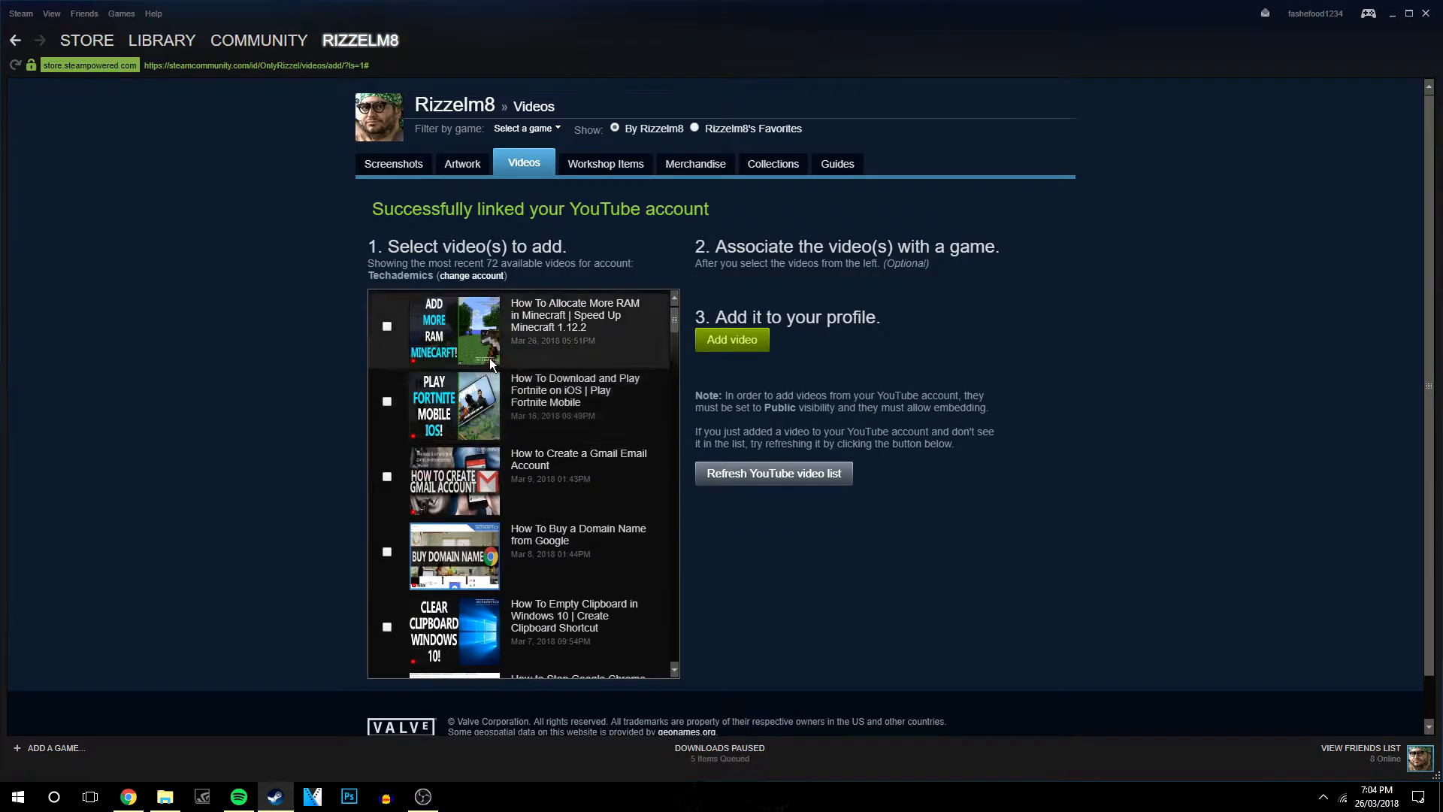
{"action": "mouse_move", "coordinate": [488, 357]}
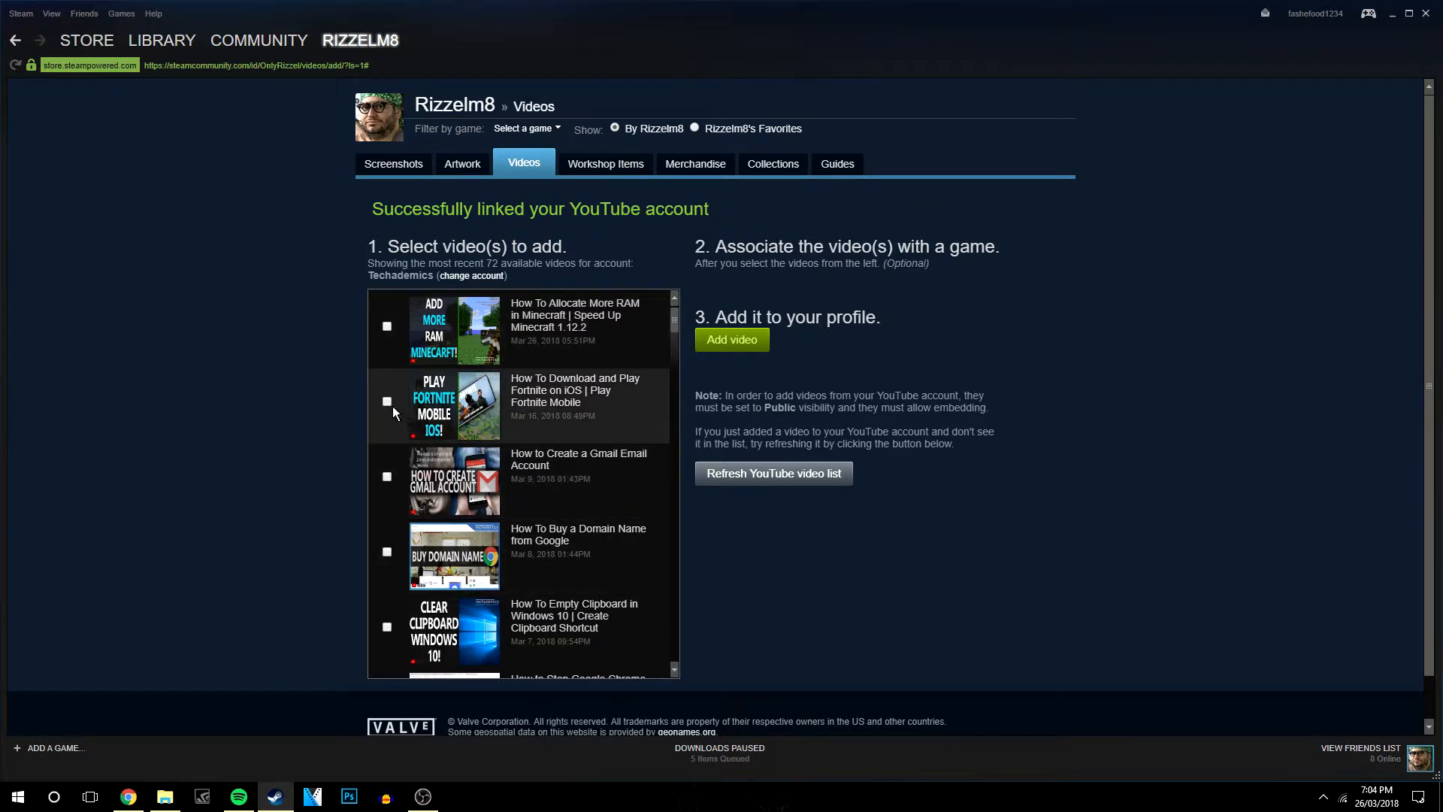
{"action": "left_click", "coordinate": [387, 326]}
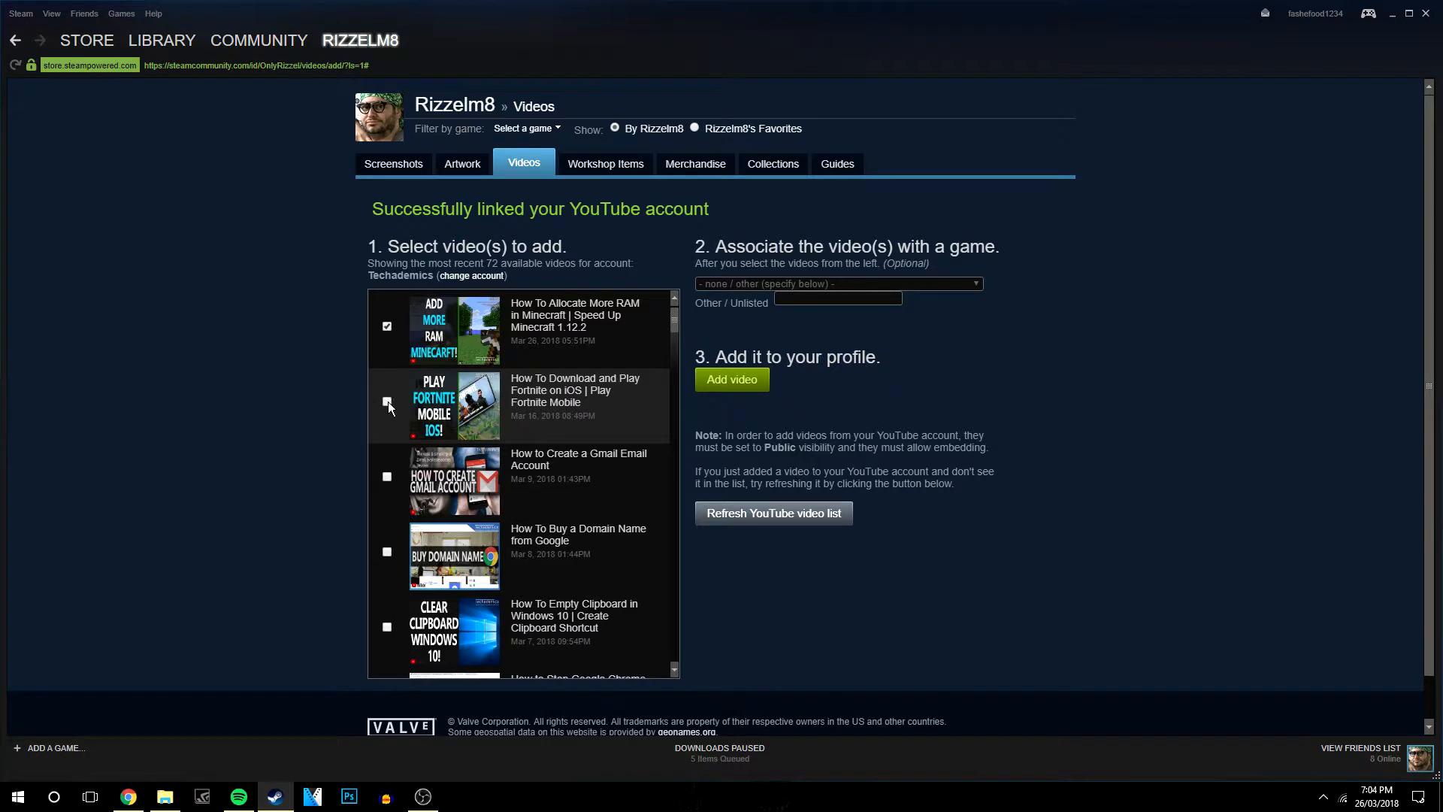
{"action": "left_click", "coordinate": [386, 403]}
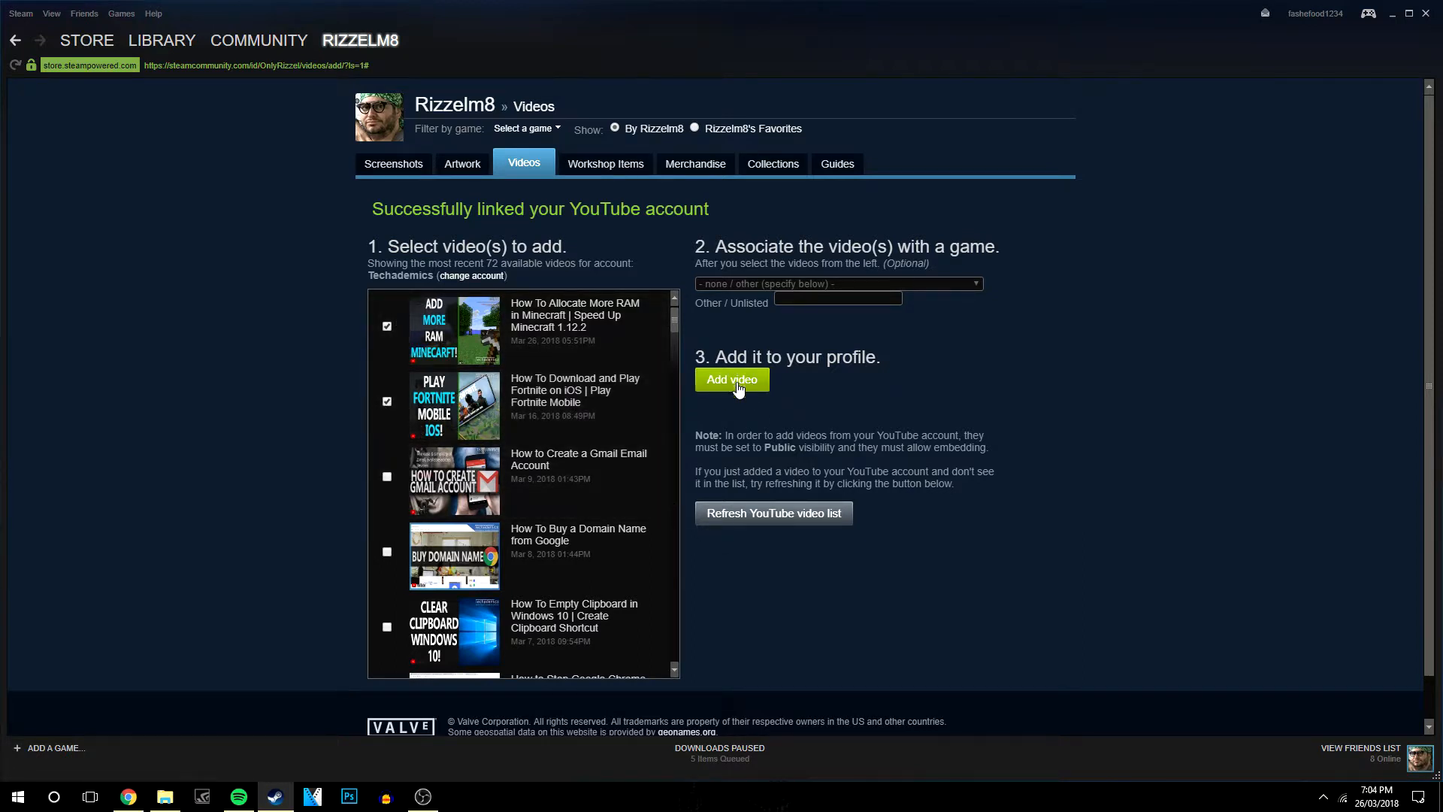
{"action": "left_click", "coordinate": [730, 379]}
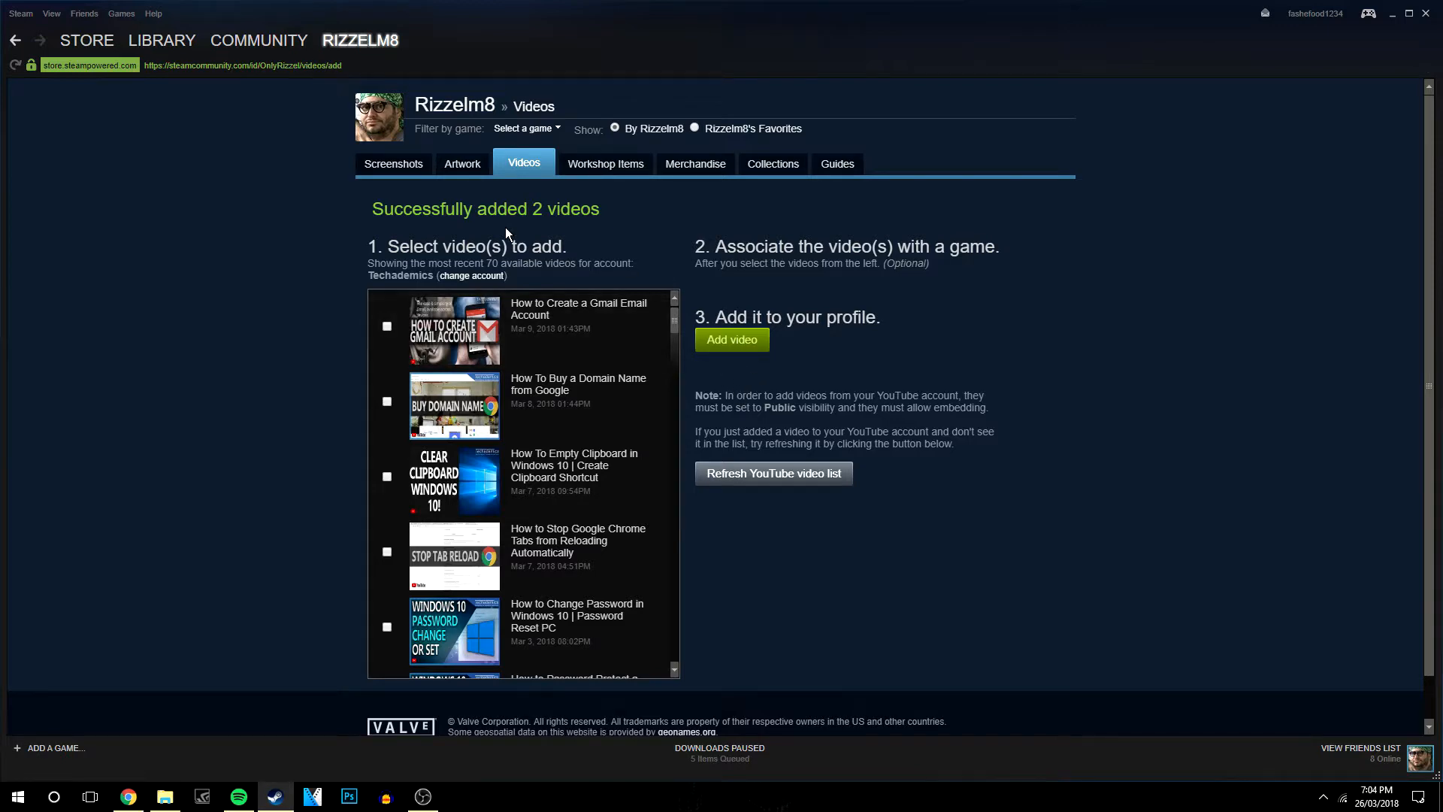
{"action": "mouse_move", "coordinate": [515, 172]}
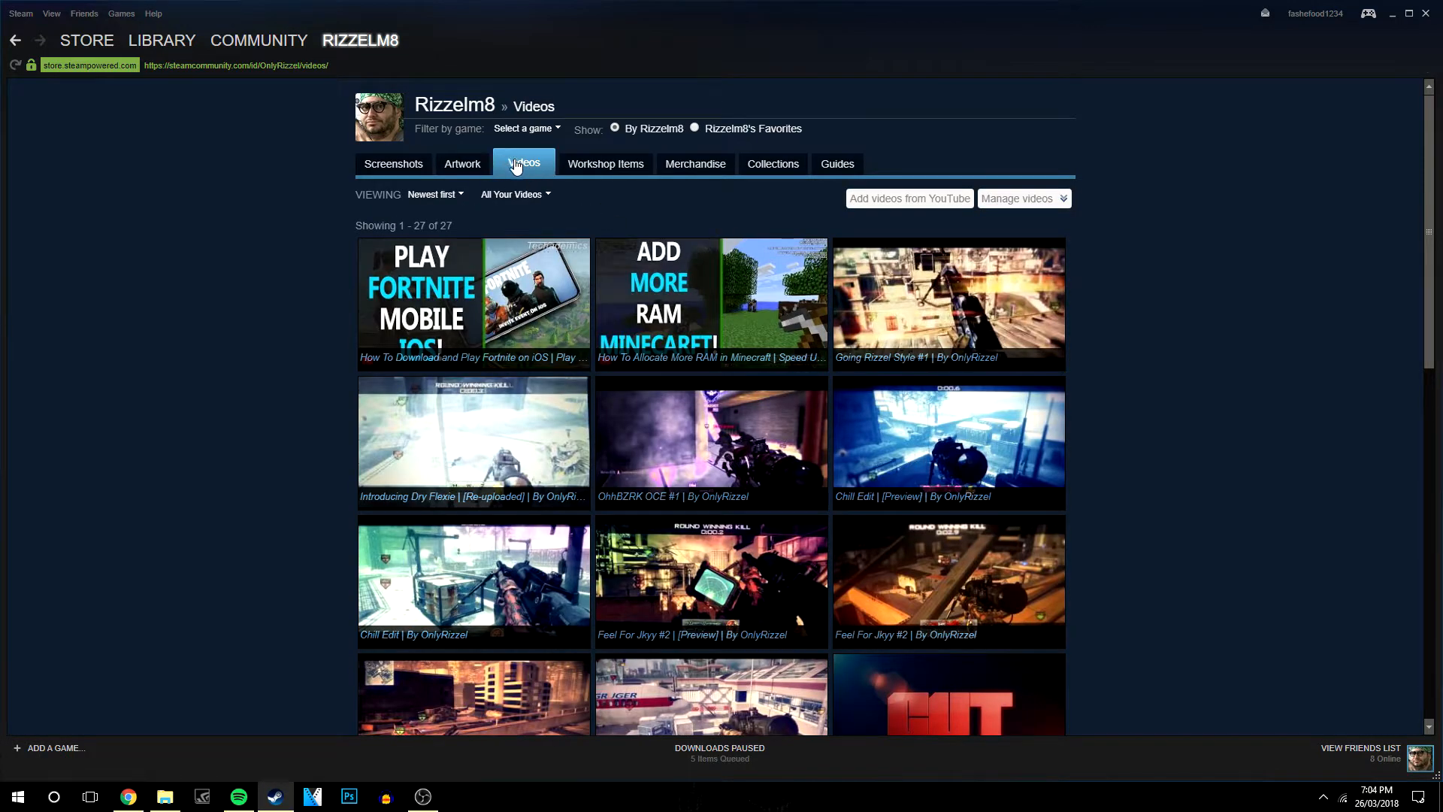
{"action": "mouse_move", "coordinate": [630, 313]}
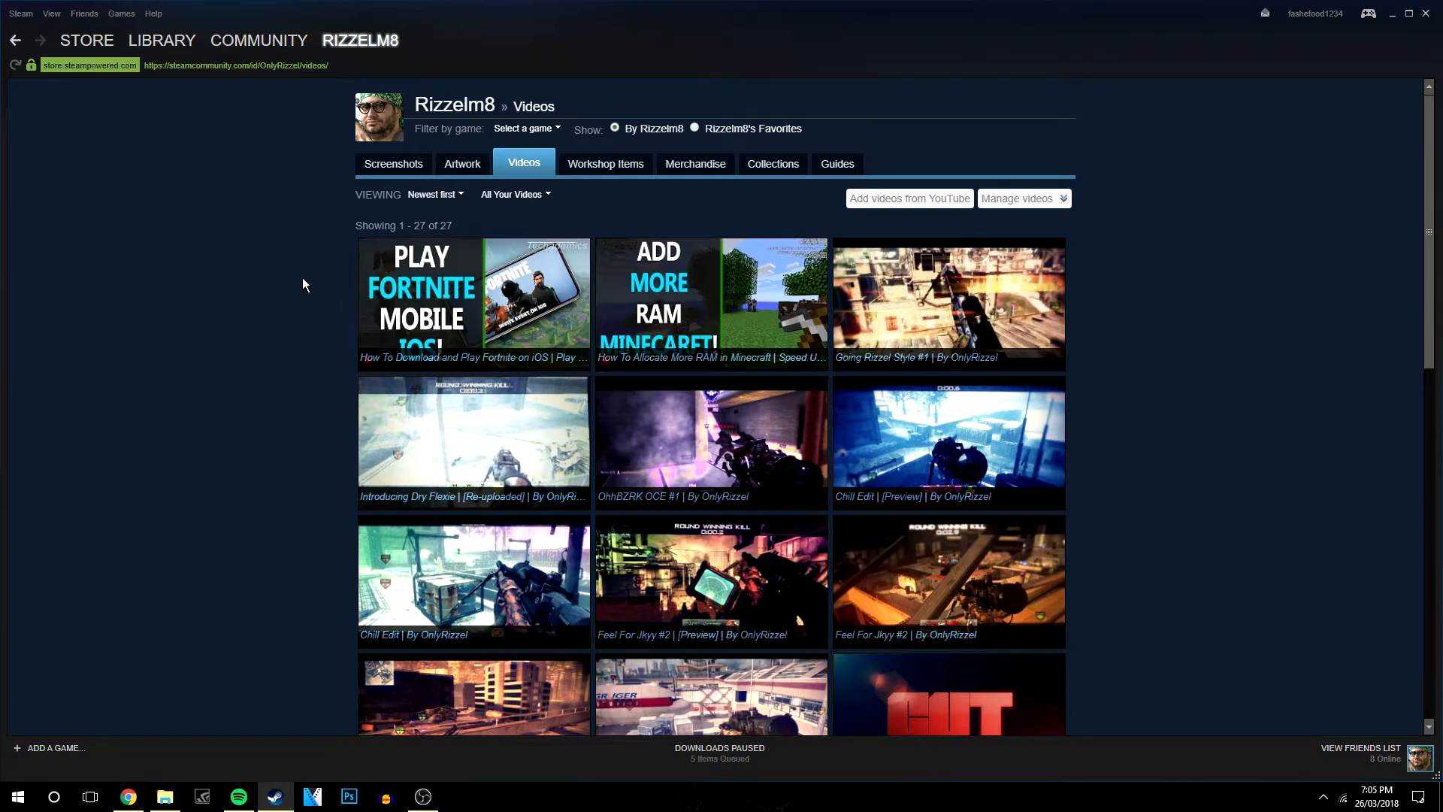
{"action": "mouse_move", "coordinate": [279, 284]}
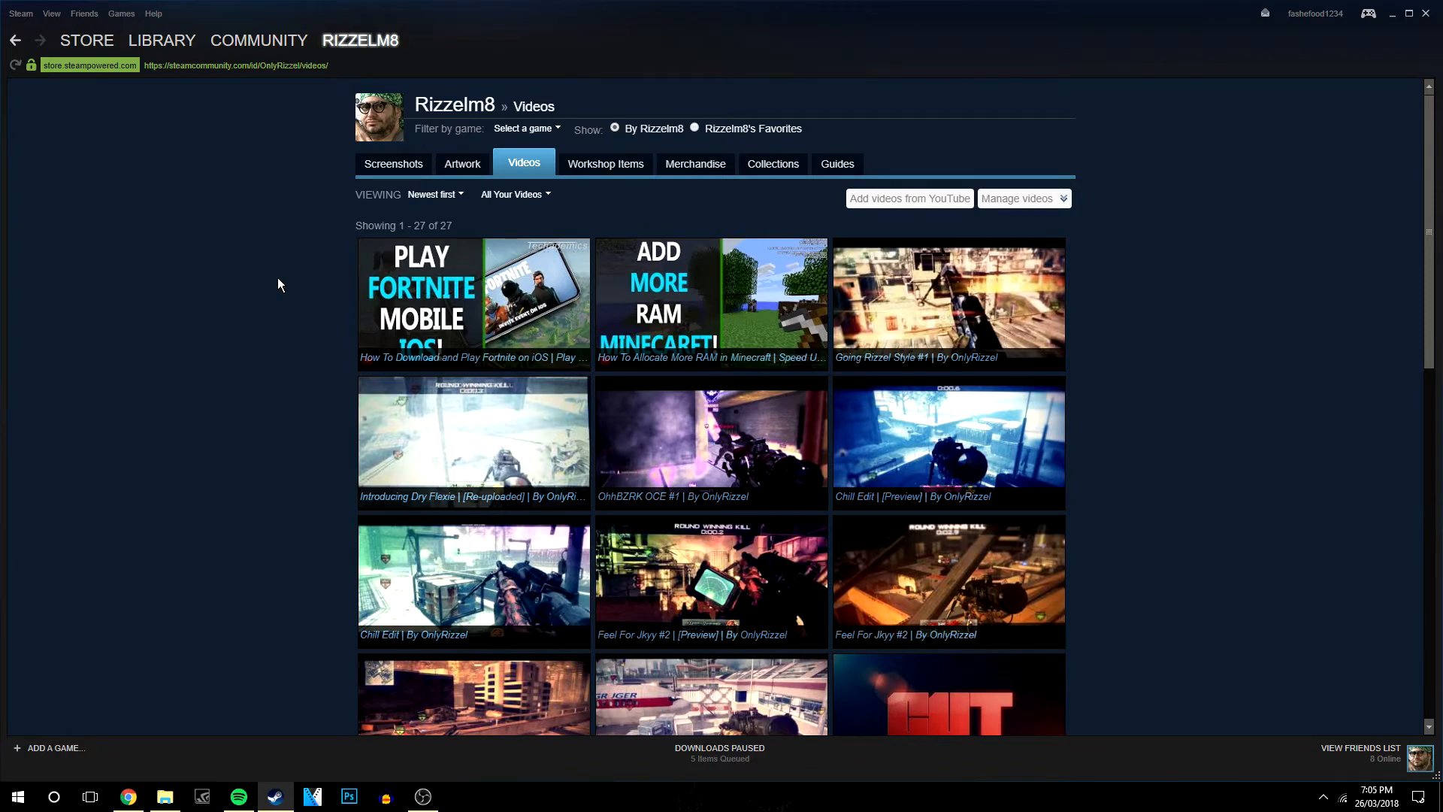
Step: Review the Videos page now listing 27 videos with the two new uploads first
{"action": "scroll", "scroll_direction": "down", "scroll_amount": 3}
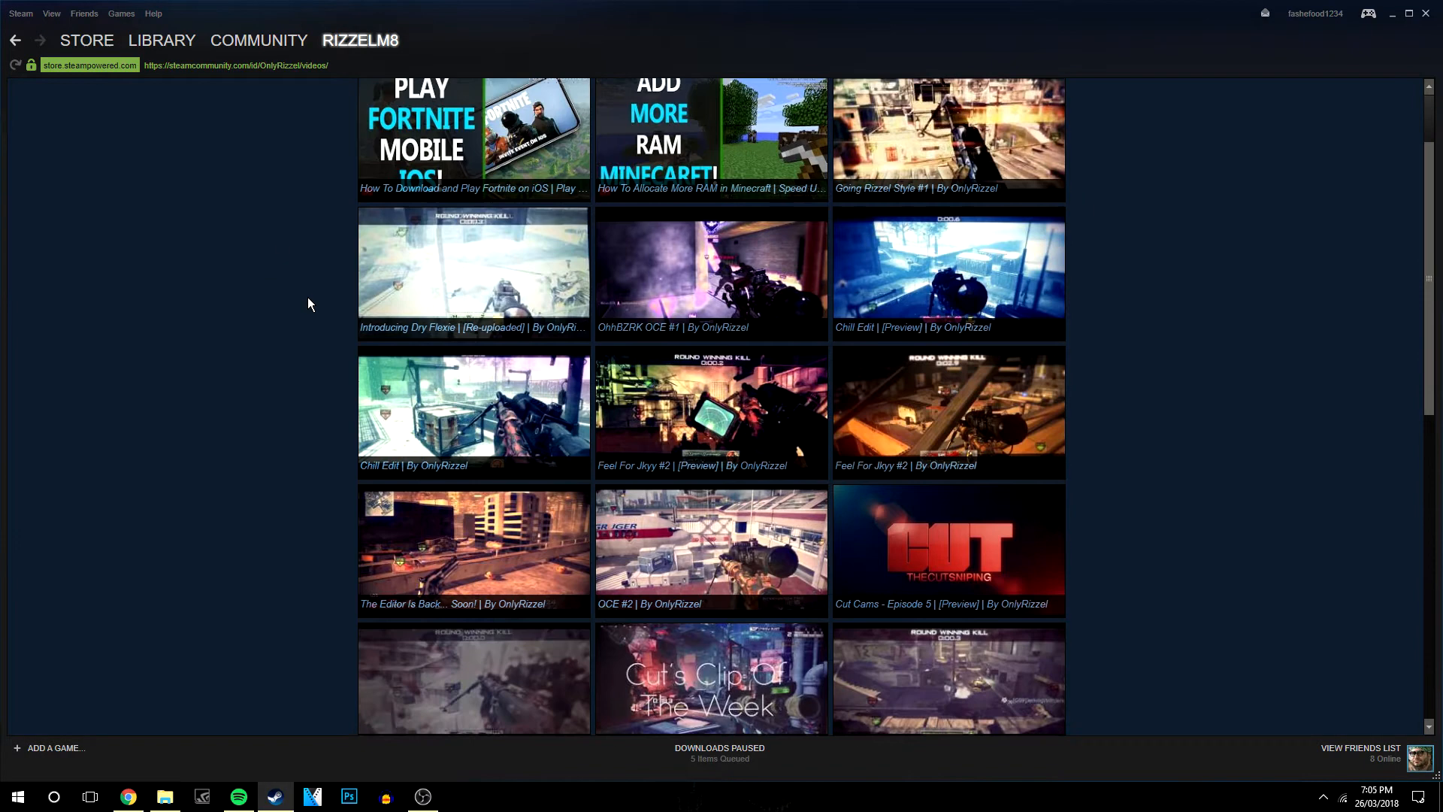